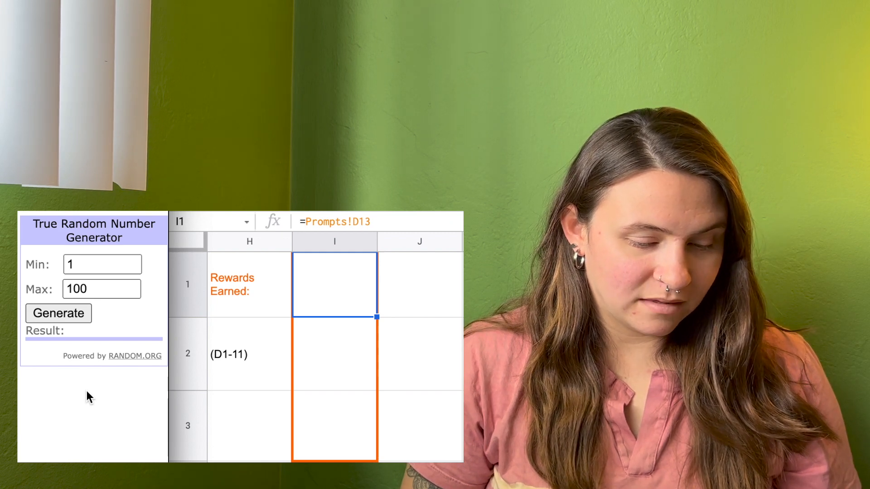
Draw a random number between 1 and 11 on RANDOM.ORG
{"action": "left_click", "coordinate": [99, 289]}
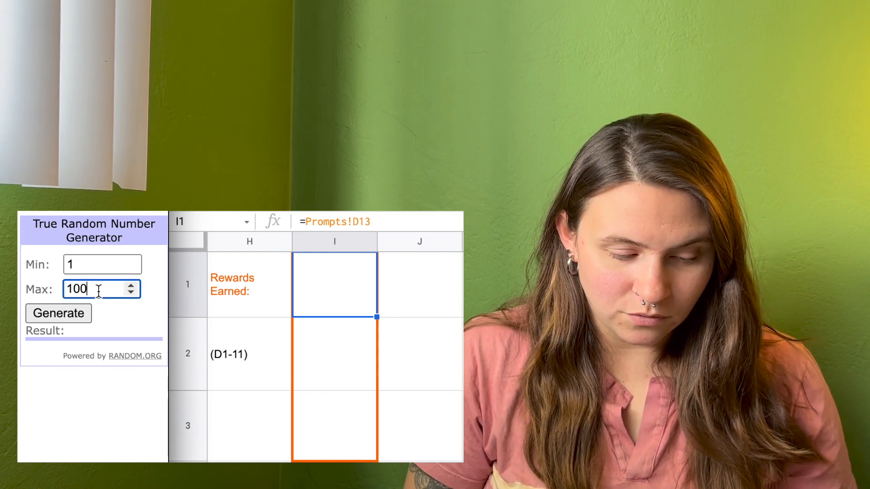
{"action": "type", "text": "11"}
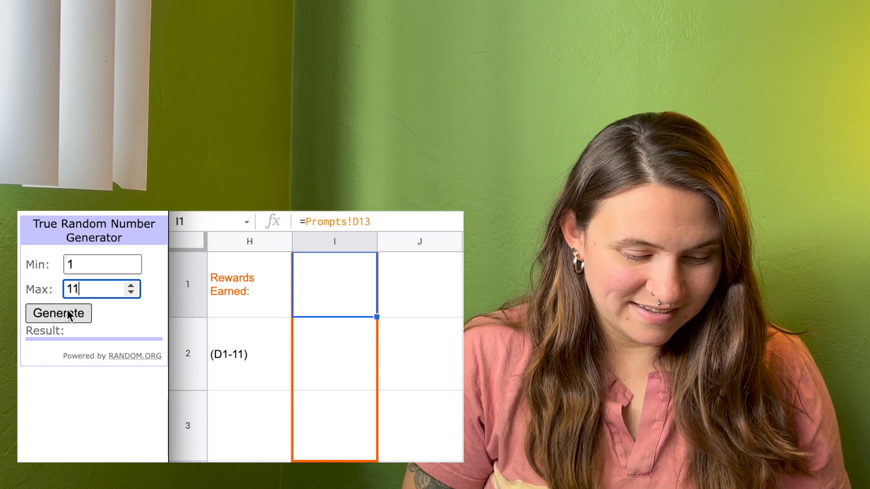
{"action": "left_click", "coordinate": [59, 314]}
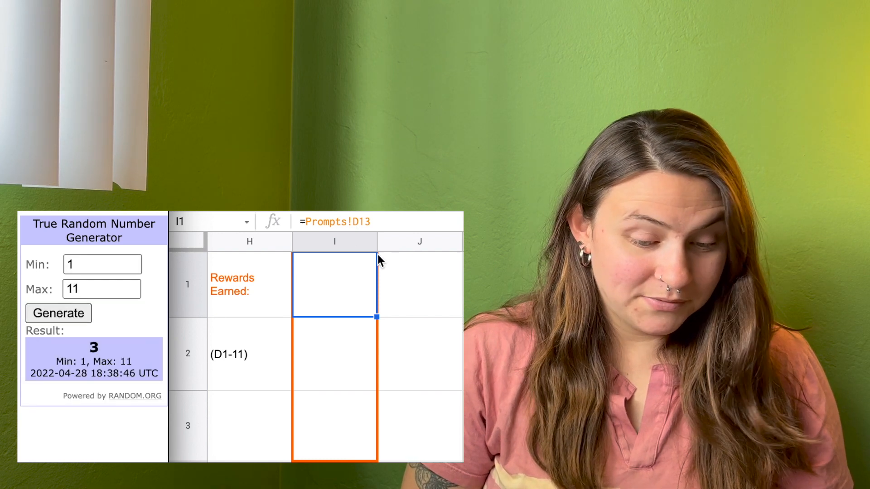
Change the reward formula's row so I1 reads 'a friend can read a book for you'
{"action": "double_click", "coordinate": [335, 283]}
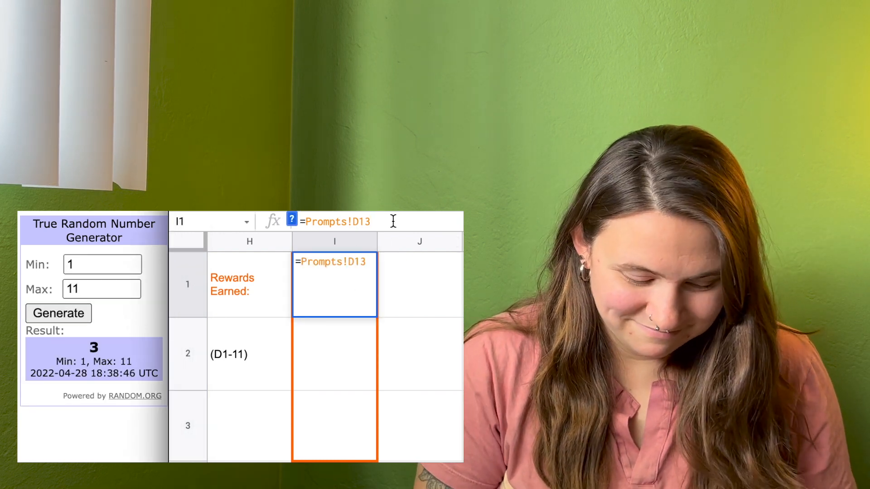
{"action": "left_click", "coordinate": [418, 285]}
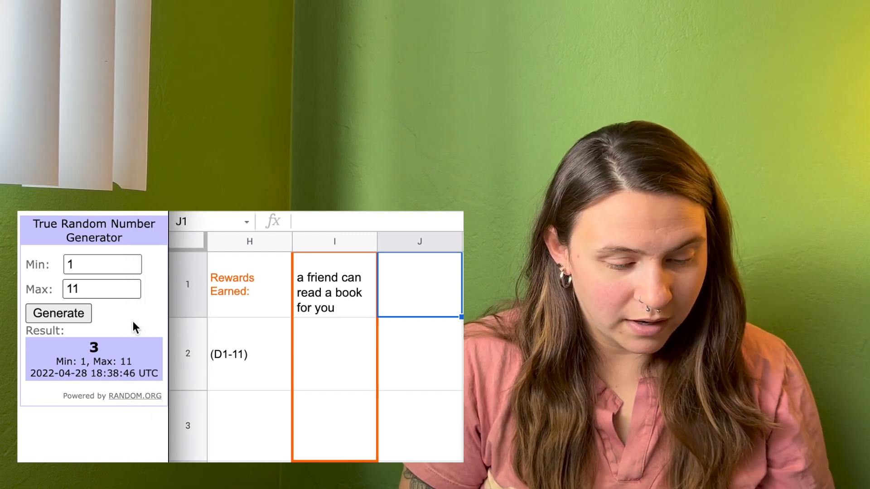
{"action": "left_click", "coordinate": [59, 313]}
{"action": "type", "text": "=Prompts!D13"}
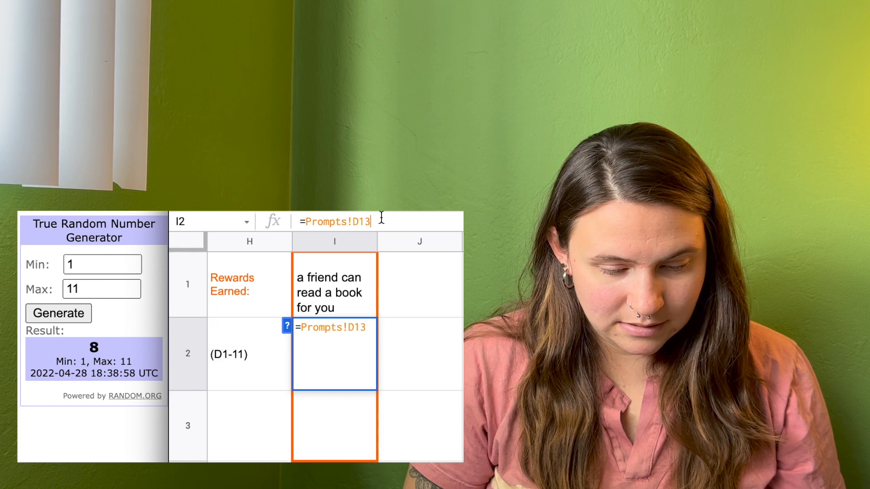
{"action": "left_click", "coordinate": [419, 284]}
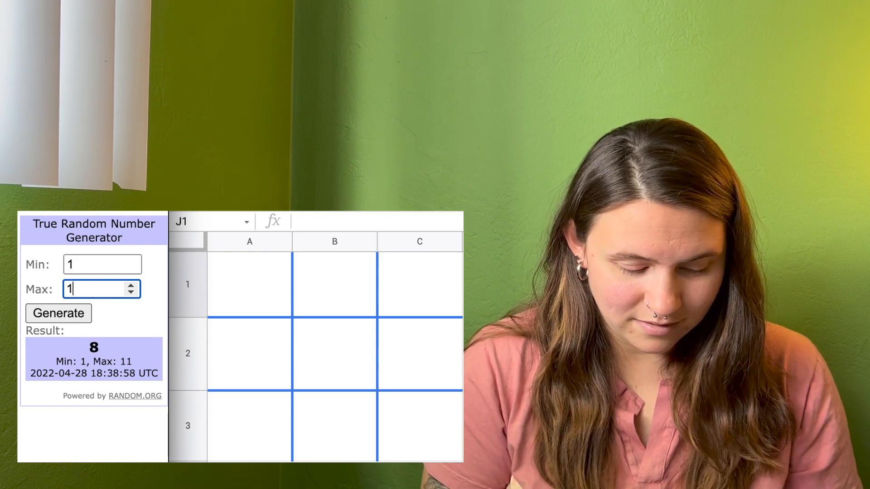
Draw a number up to 127 and enter a =Prompts!A formula in A1, showing 'Mystery'
{"action": "type", "text": "27"}
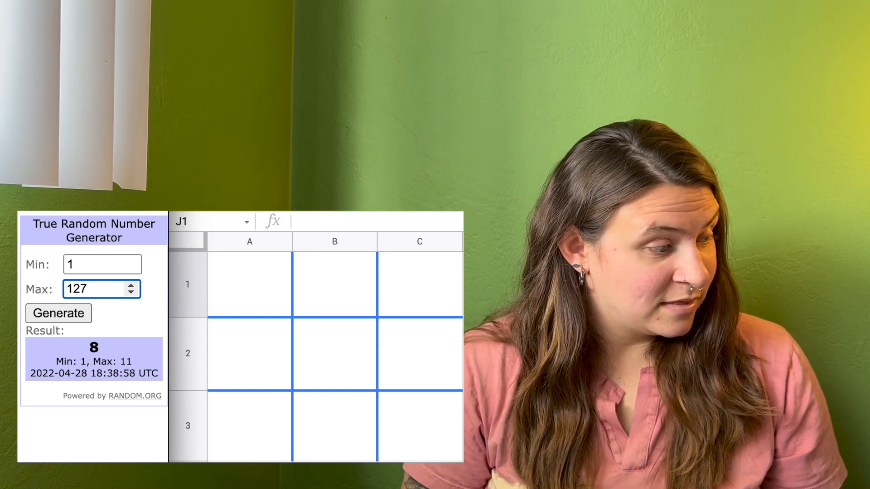
{"action": "left_click", "coordinate": [58, 313]}
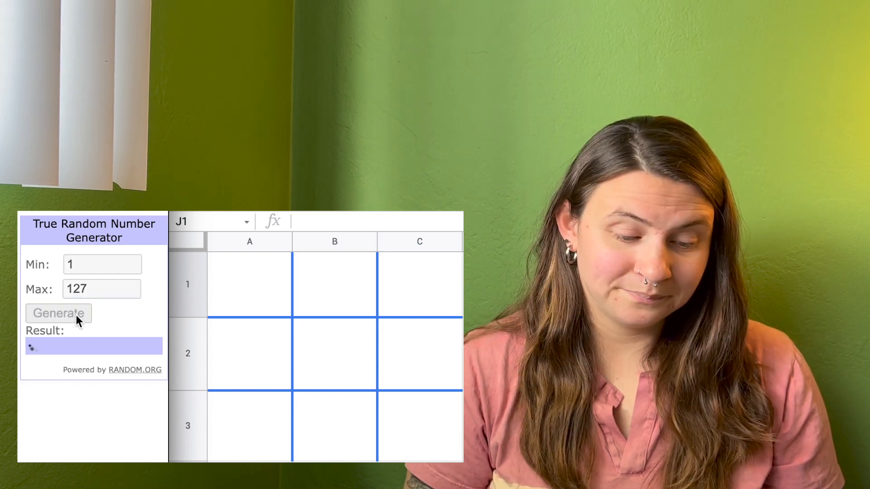
{"action": "left_click", "coordinate": [59, 314]}
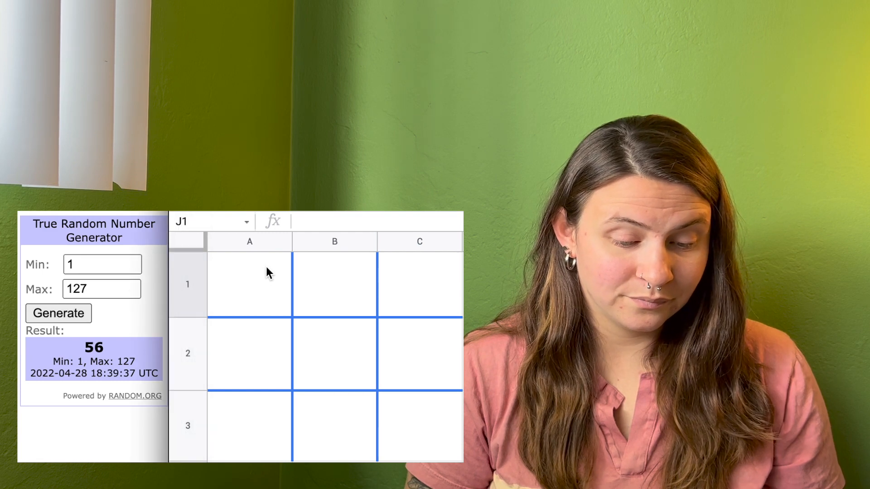
{"action": "type", "text": "=Prompts!A12"}
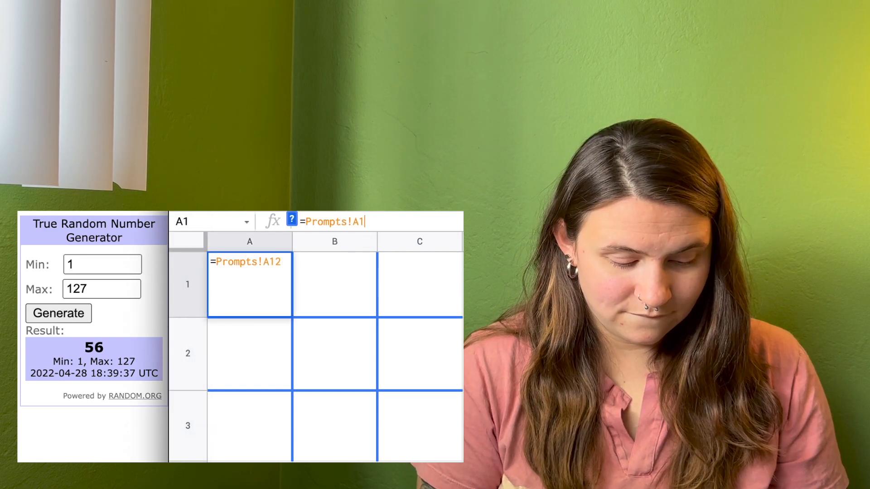
{"action": "type", "text": "56"}
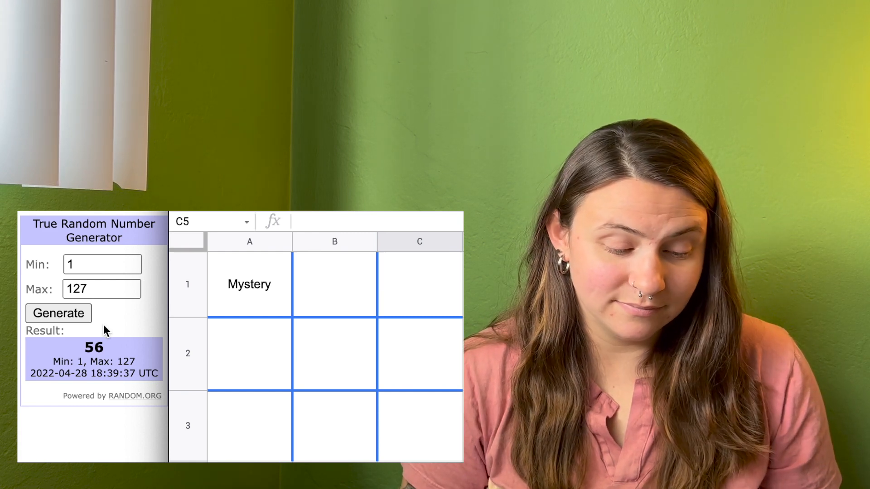
Draw number 14 and enter =Prompts!A14 in B1 to show 'author is DEAD'
{"action": "left_click", "coordinate": [58, 313]}
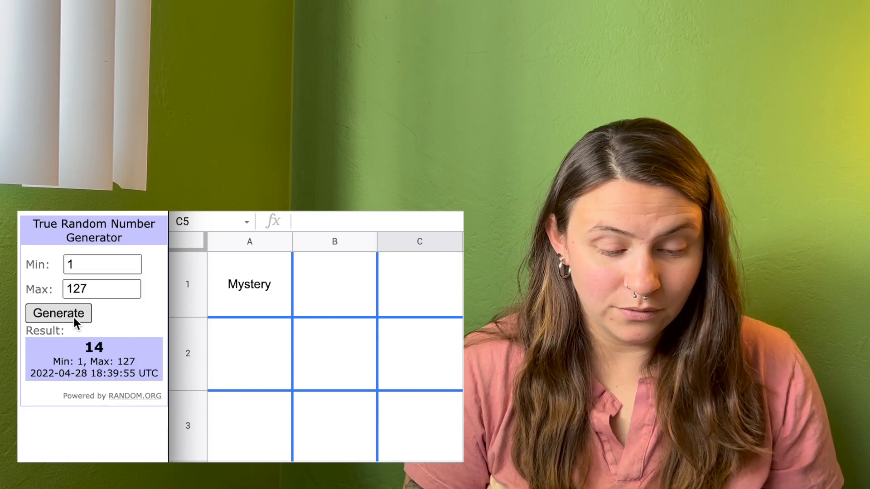
{"action": "left_click", "coordinate": [333, 284]}
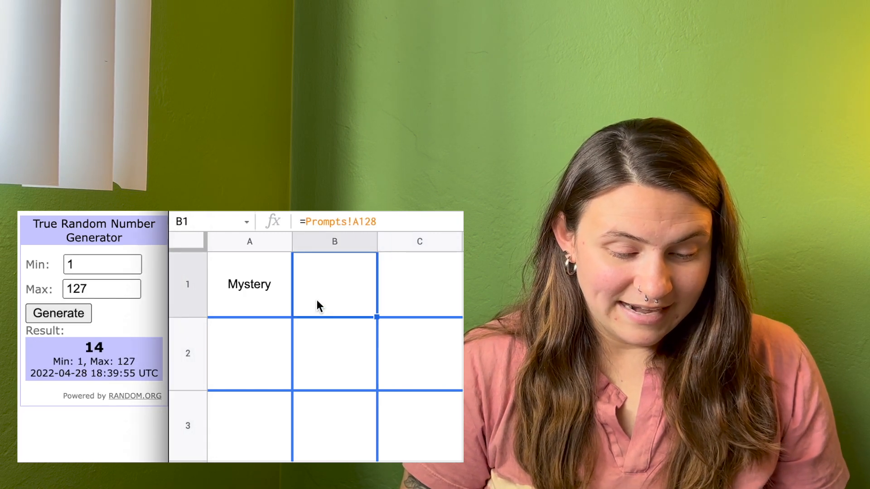
{"action": "type", "text": "=Prompts!A14"}
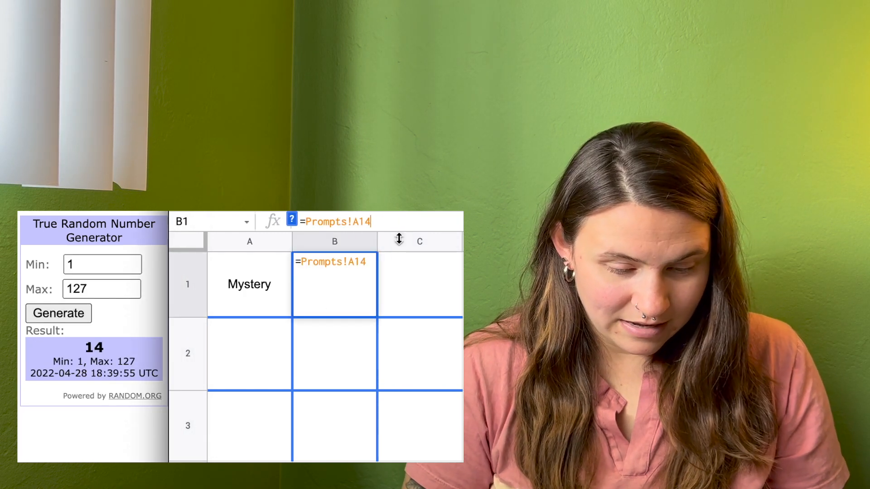
{"action": "key", "text": "Return"}
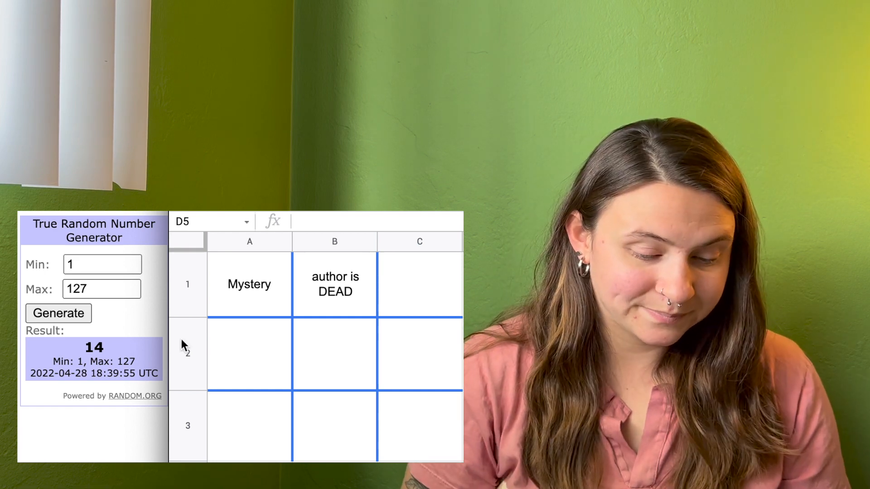
Draw a new number and enter =Prompts!A12 in C1, showing 'western'
{"action": "left_click", "coordinate": [58, 313]}
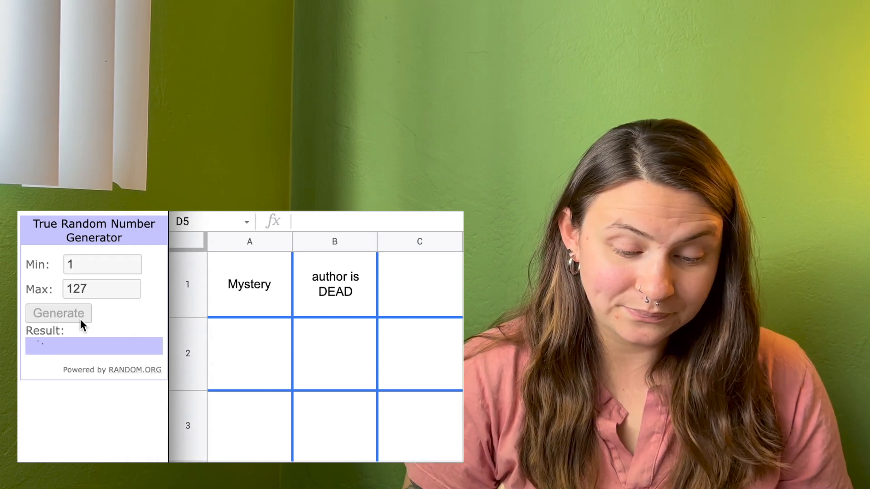
{"action": "left_click", "coordinate": [57, 313]}
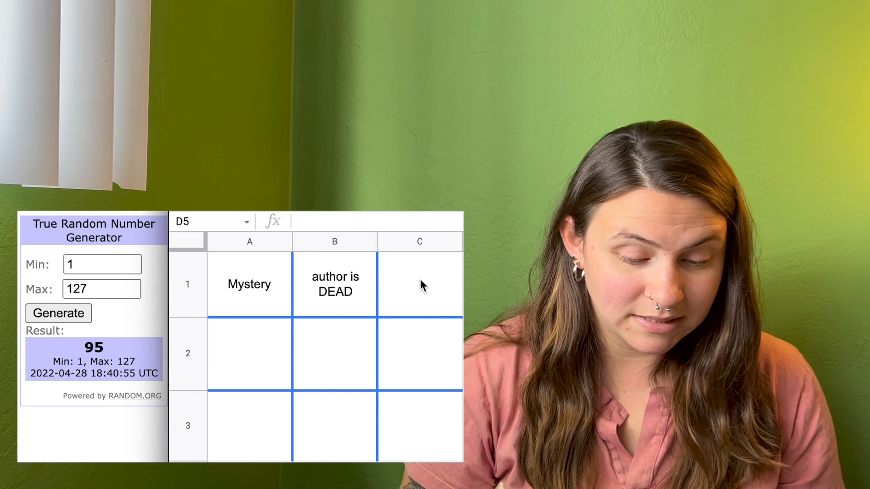
{"action": "type", "text": "=Prompts!A12"}
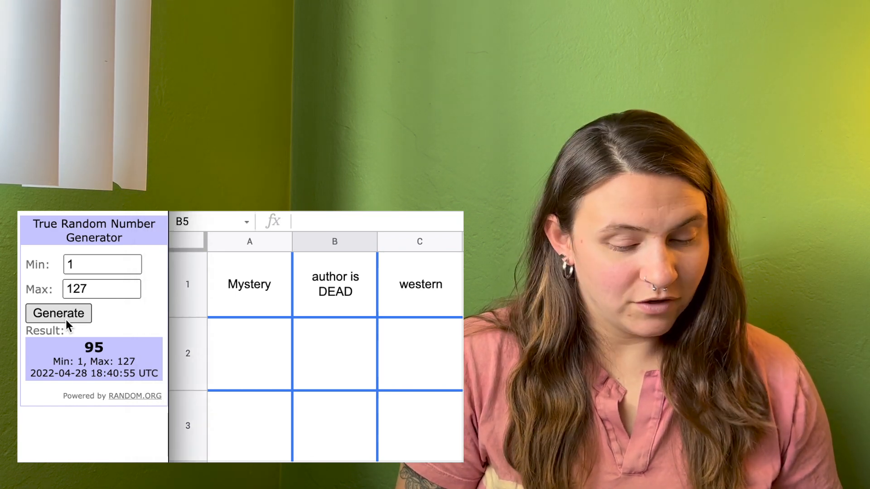
{"action": "left_click", "coordinate": [59, 313]}
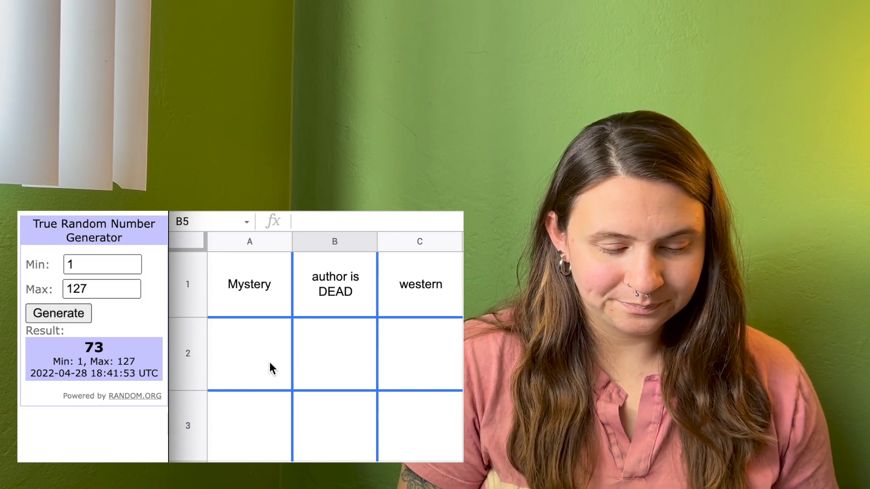
Enter =Prompts!A73 in A2 for 'Southern European Author' and draw the next number
{"action": "type", "text": "=Prompts!A128"}
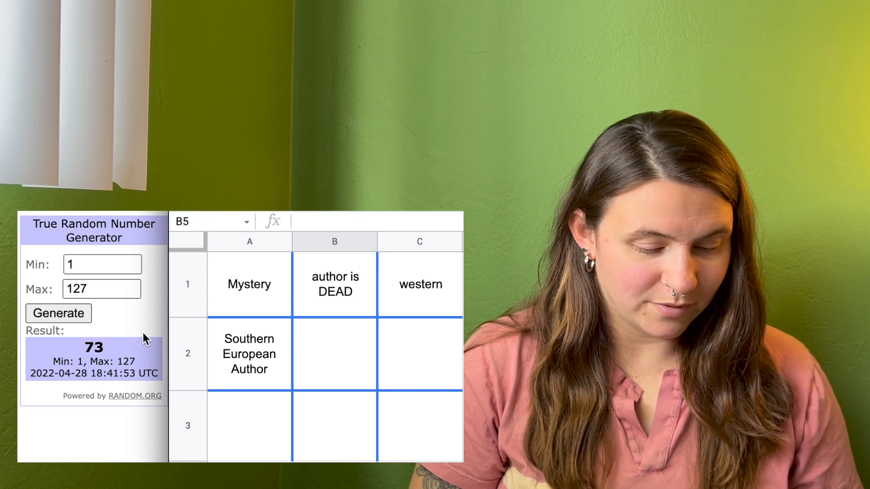
{"action": "left_click", "coordinate": [58, 313]}
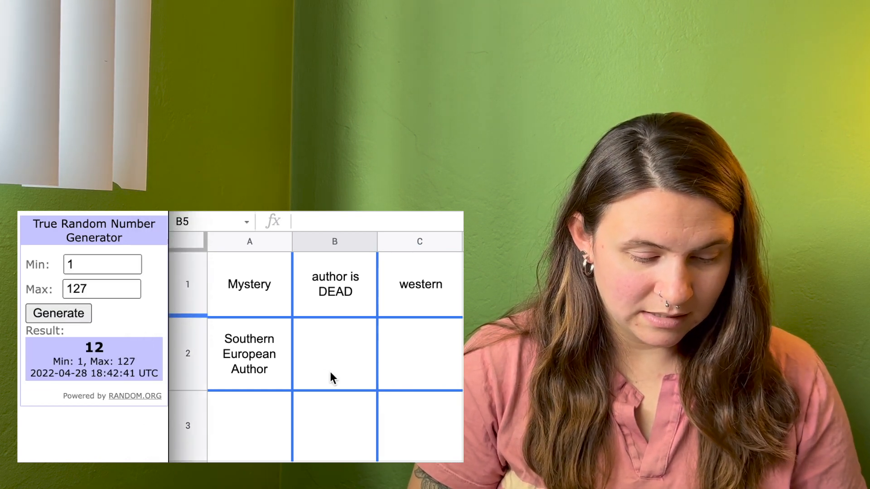
Enter =Prompts!A12 in B2 to show 'poetry' and draw the next number
{"action": "type", "text": "=Prompts!A128"}
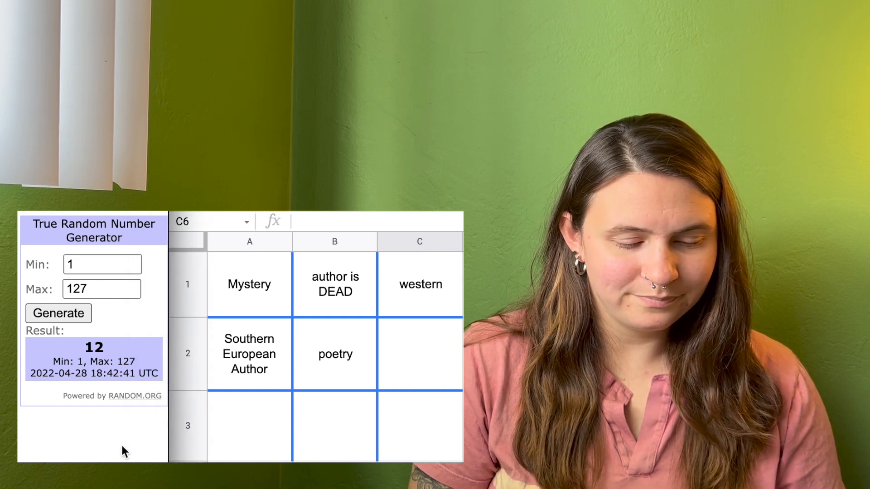
{"action": "left_click", "coordinate": [57, 313]}
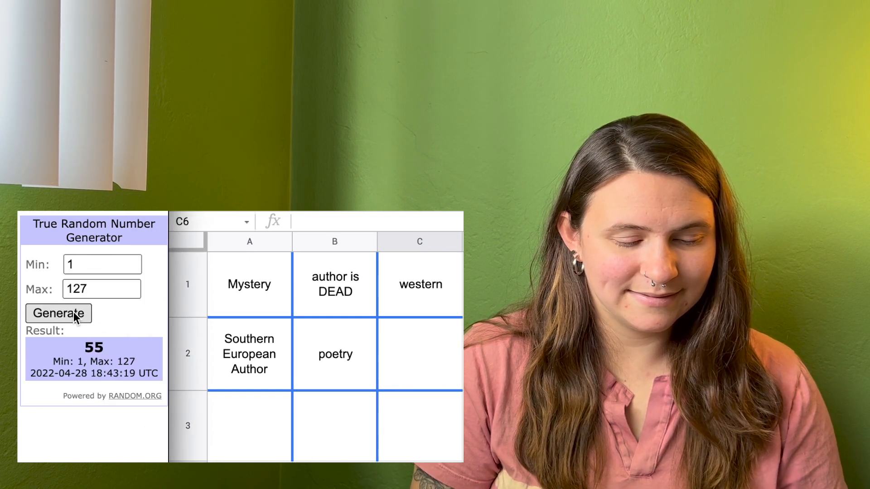
{"action": "mouse_move", "coordinate": [405, 355]}
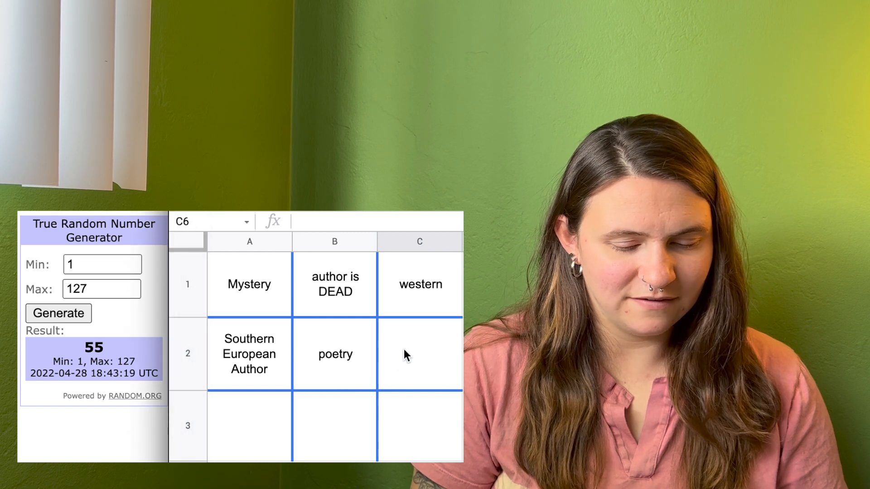
Enter =Prompts!A55 in C2 for 'South Asian Author' and draw the next number
{"action": "type", "text": "=Prompts!A"}
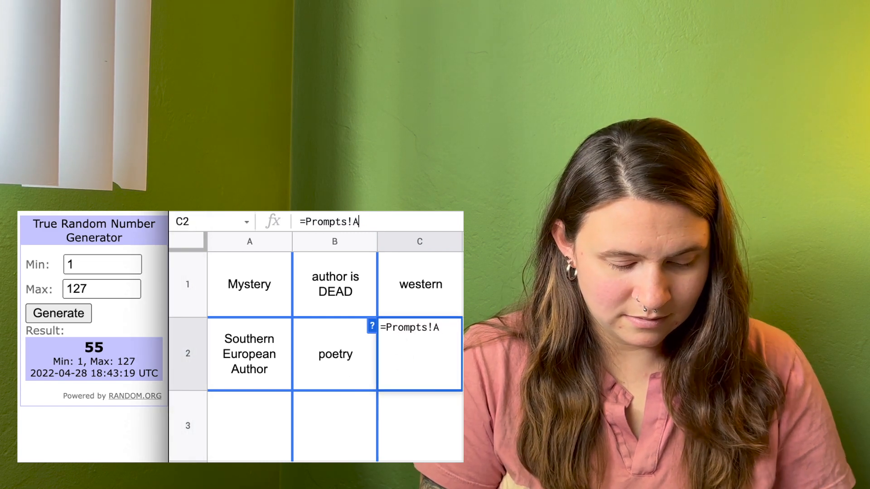
{"action": "key", "text": "enter"}
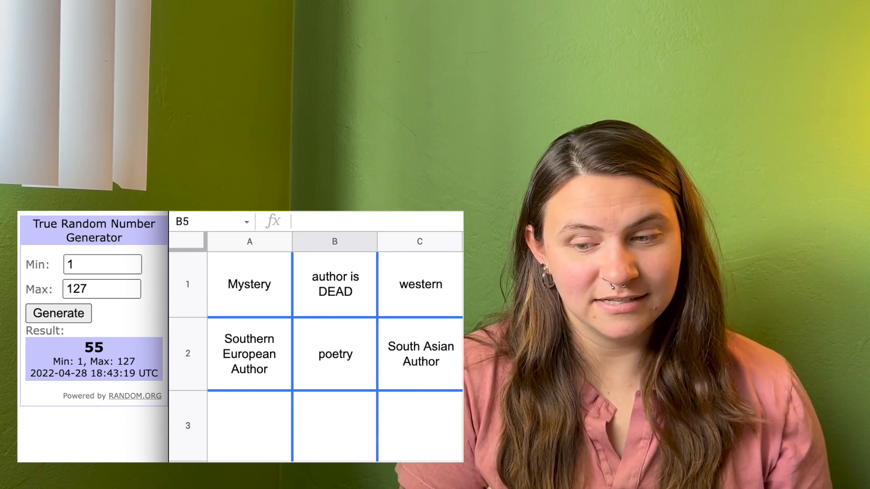
{"action": "left_click", "coordinate": [58, 313]}
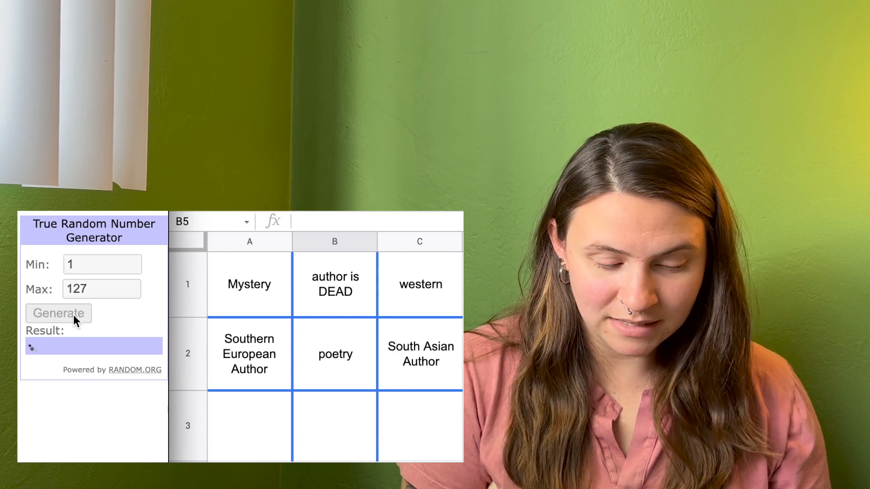
Enter A3's prompt formula and correct it to =Prompts!A68, showing 'on my shelf'
{"action": "left_click", "coordinate": [57, 313]}
{"action": "type", "text": "=Prompts!A128"}
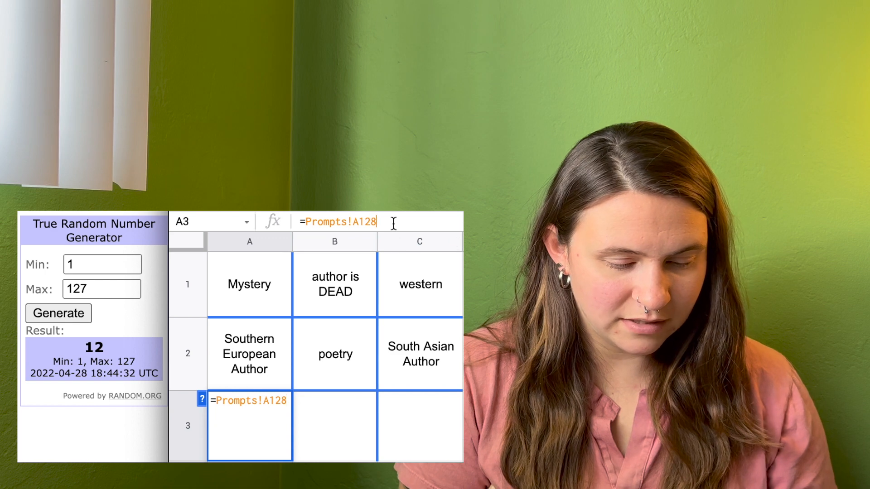
{"action": "key", "text": "Return"}
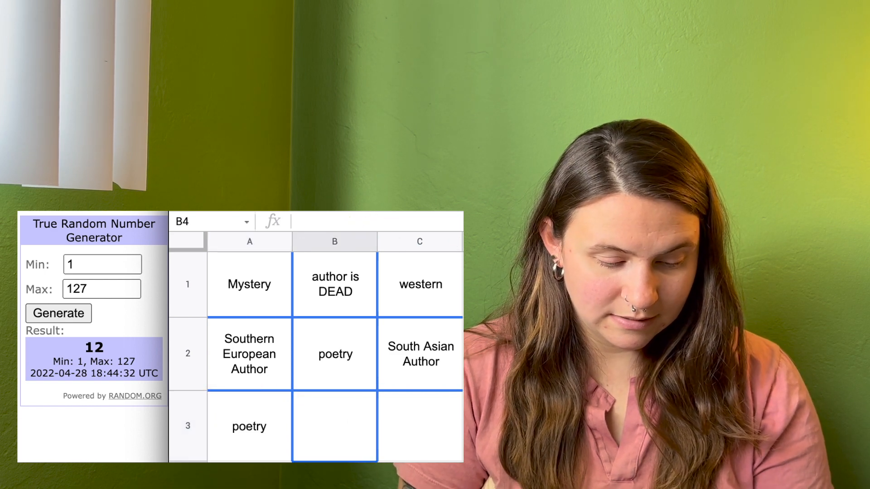
{"action": "left_click", "coordinate": [57, 313]}
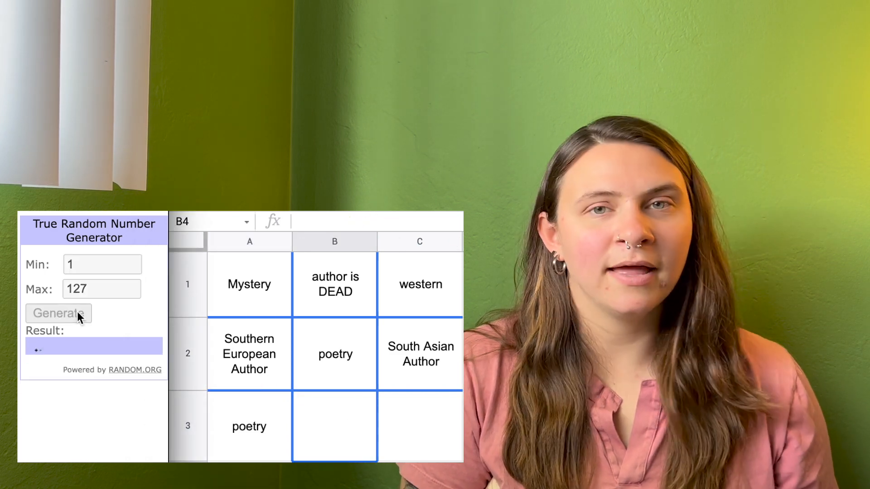
{"action": "left_click", "coordinate": [58, 313]}
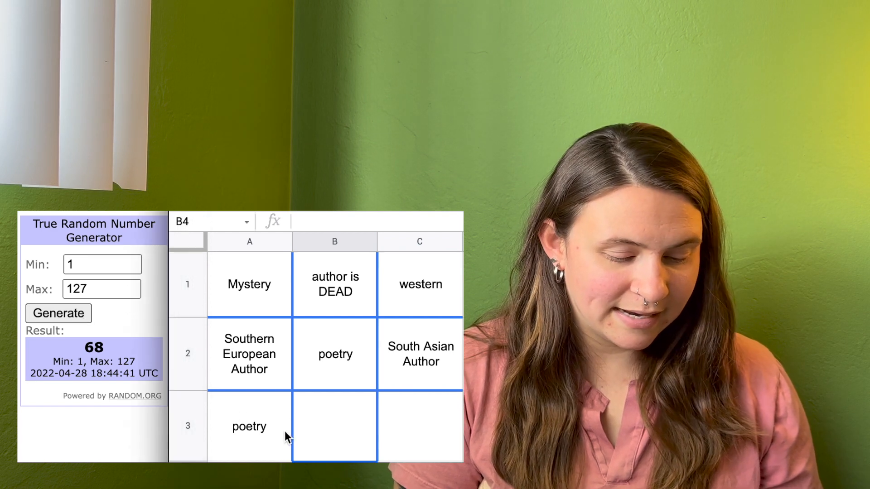
{"action": "left_click", "coordinate": [249, 425]}
{"action": "type", "text": "=Prompts!A"}
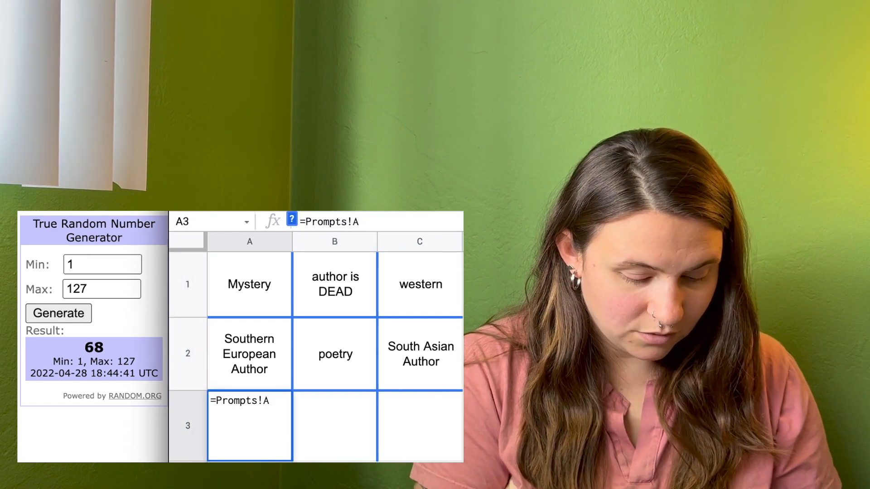
{"action": "type", "text": "68"}
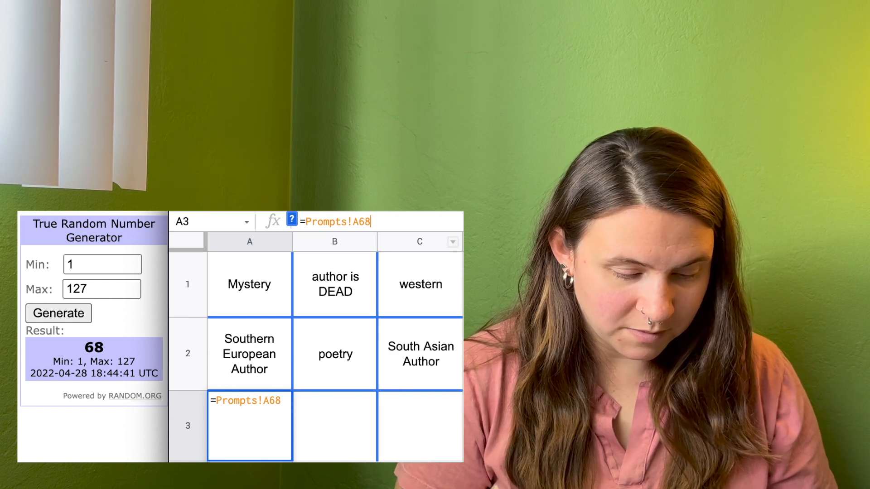
{"action": "key", "text": "Return"}
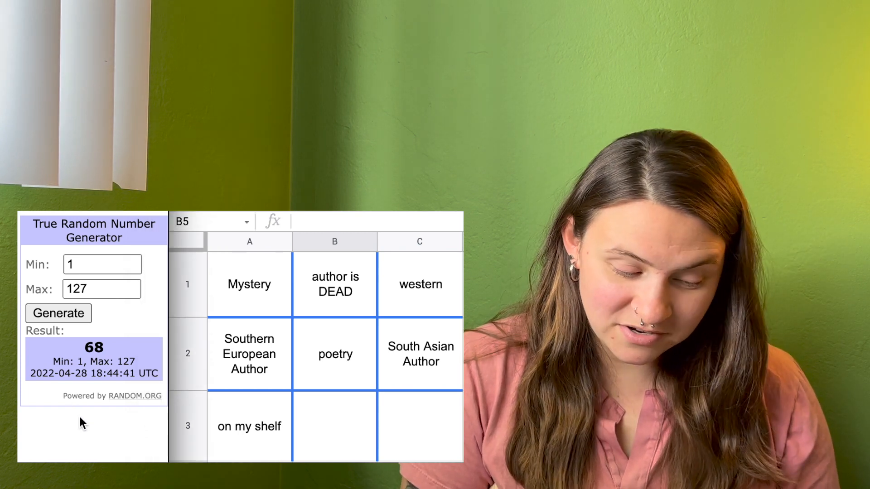
Draw random number 6 and begin fixing the row reference in B3's formula
{"action": "left_click", "coordinate": [57, 313]}
{"action": "type", "text": "=Prompts!A128"}
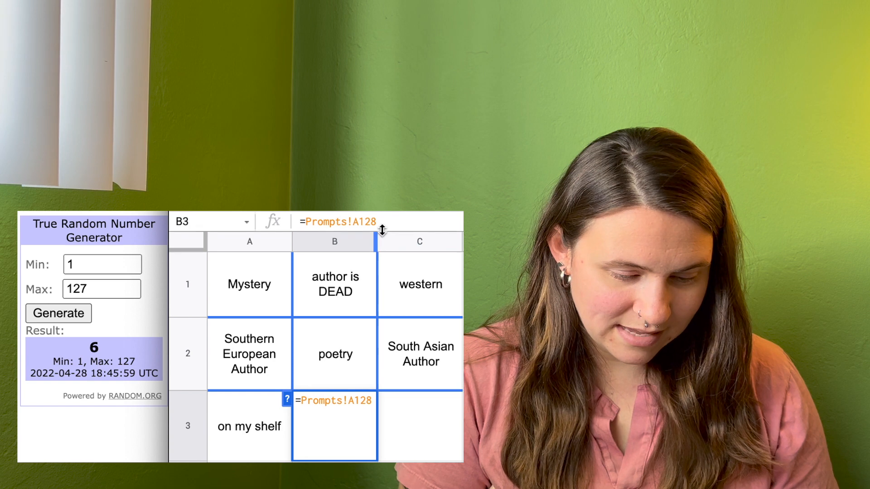
{"action": "key", "text": "Backspace"}
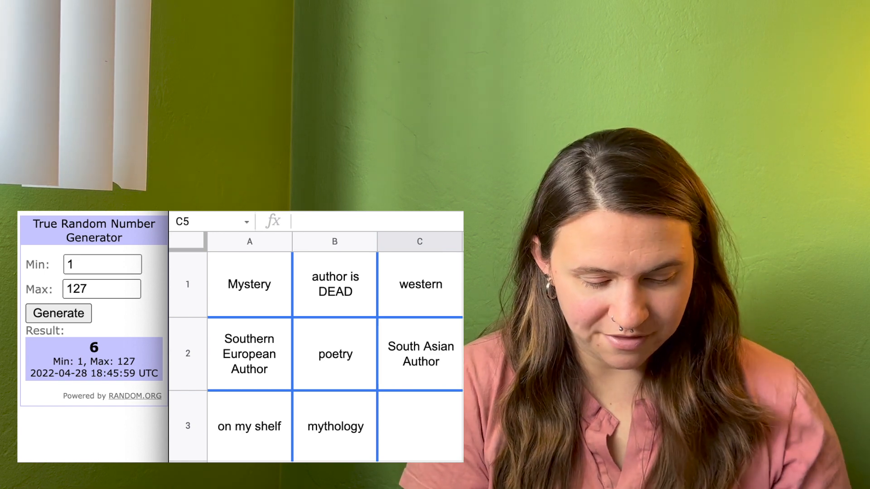
Draw random number 46 and start the prompt formula in C3
{"action": "left_click", "coordinate": [57, 313]}
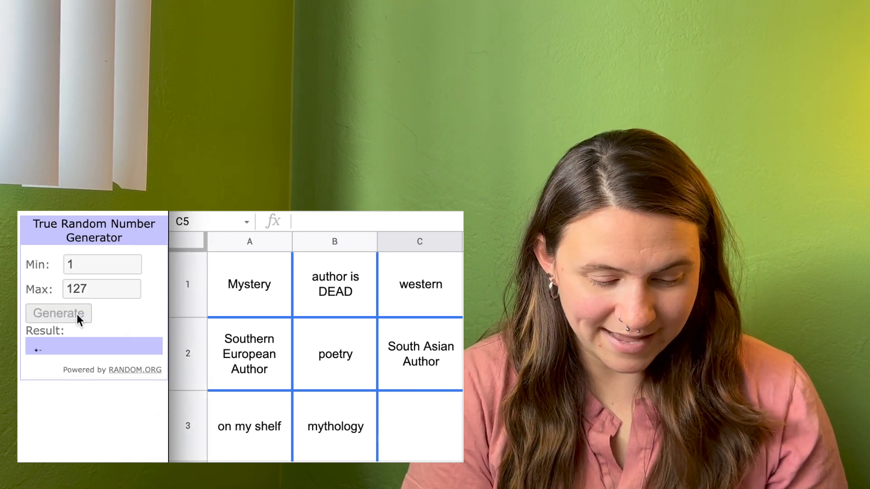
{"action": "left_click", "coordinate": [57, 313]}
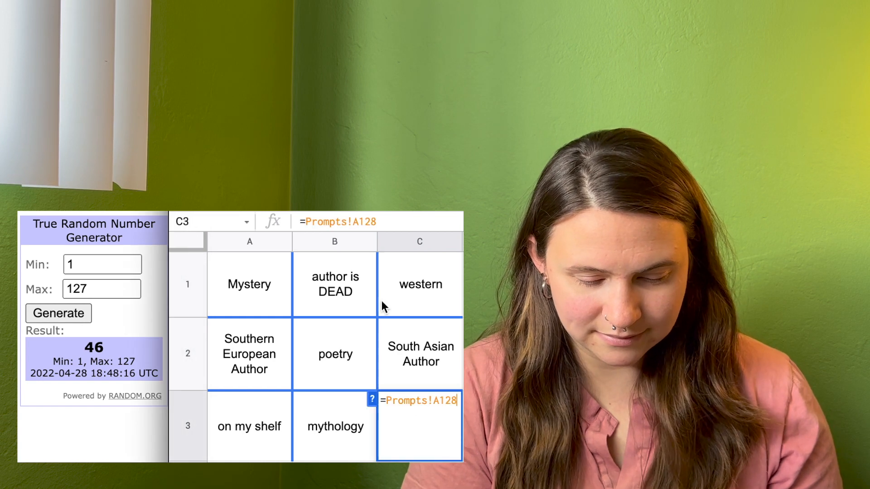